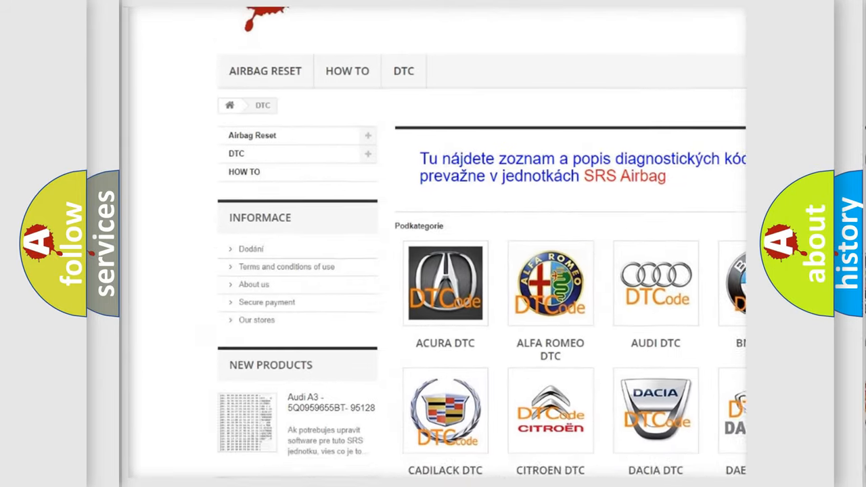
# - Scroll down through the B-code entries of the supported trouble code list
pyautogui.scroll(-3)
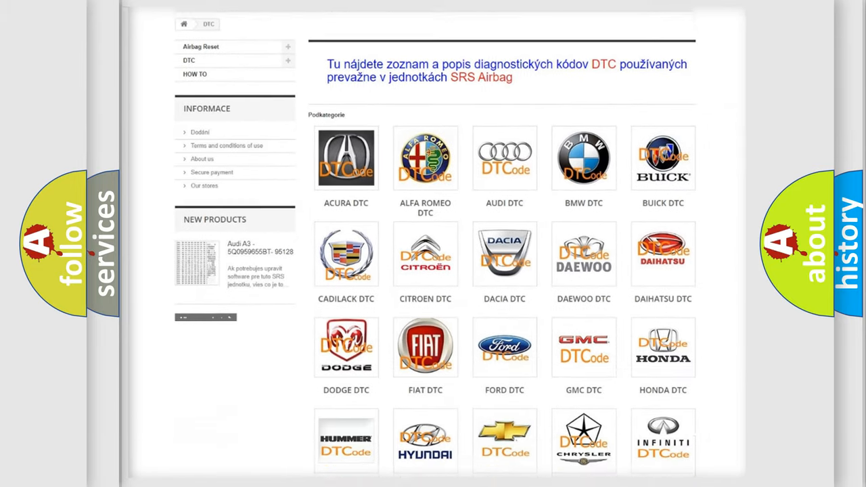
pyautogui.scroll(-3)
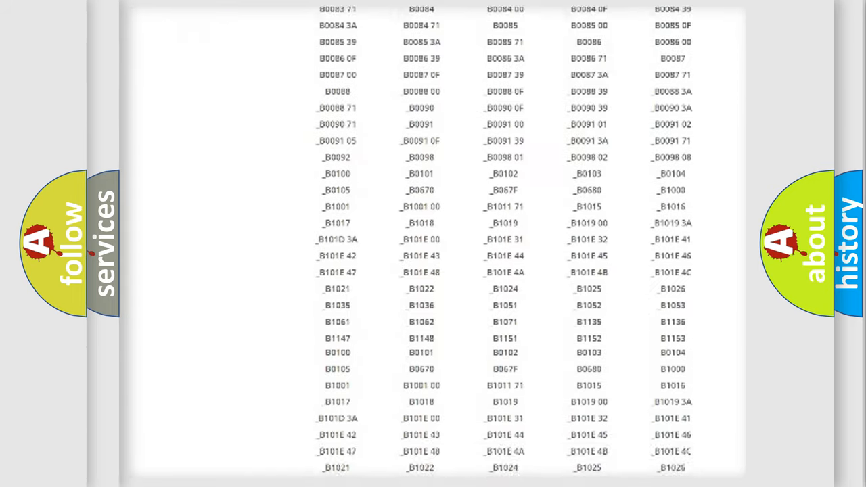
pyautogui.scroll(-3)
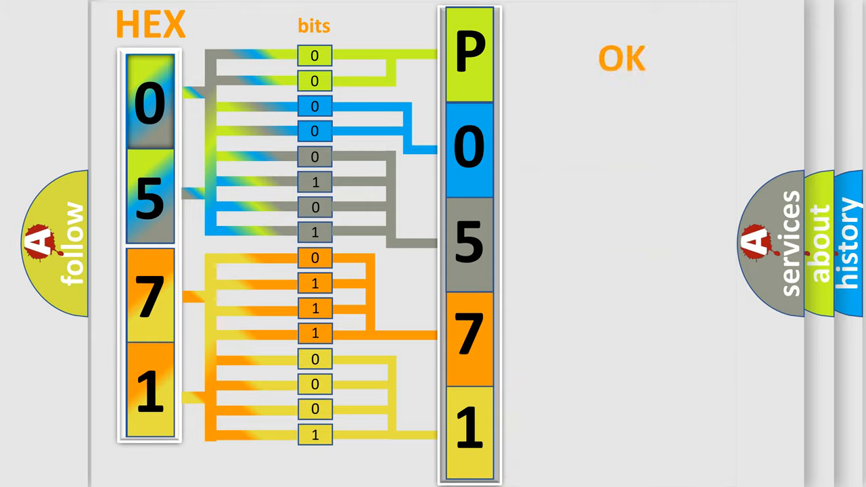
# - Advance the presentation past the hex 05 71 decoding diagram to the P0571 title card
pyautogui.click(620, 57)
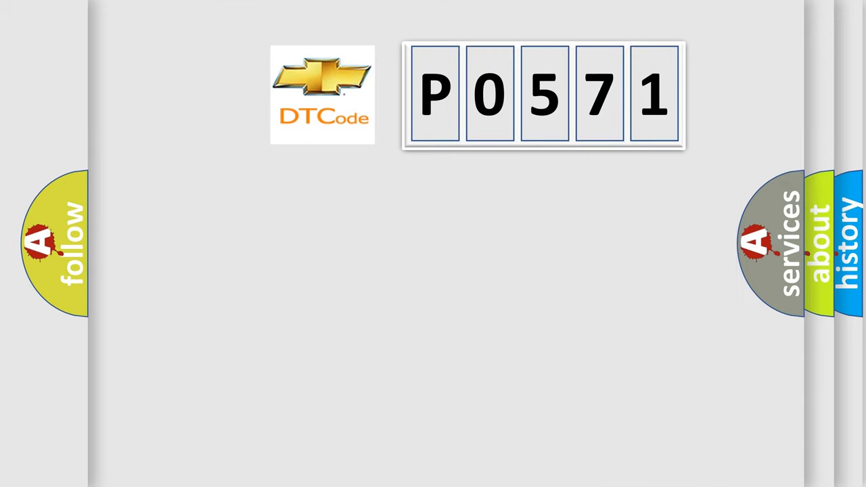